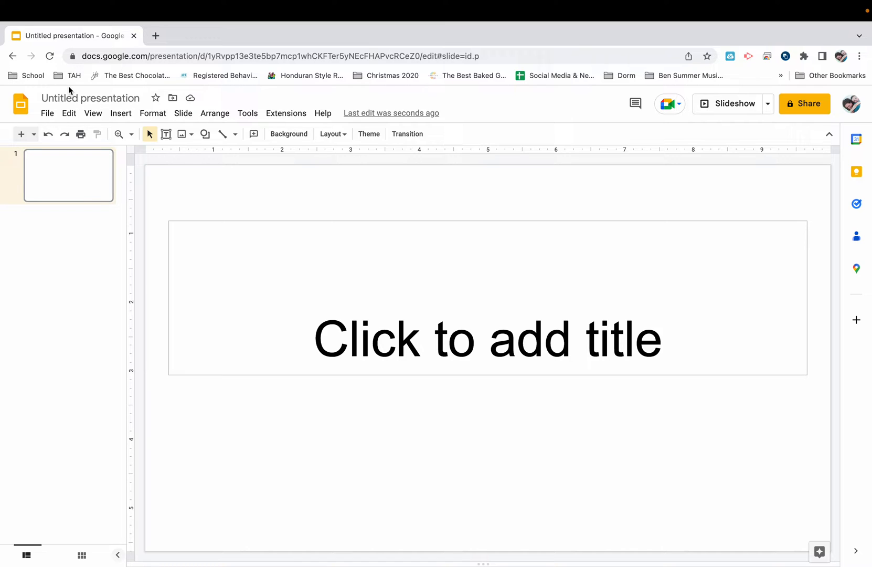
Step: Select the 'Untitled presentation' name field to begin renaming the file
click(90, 97)
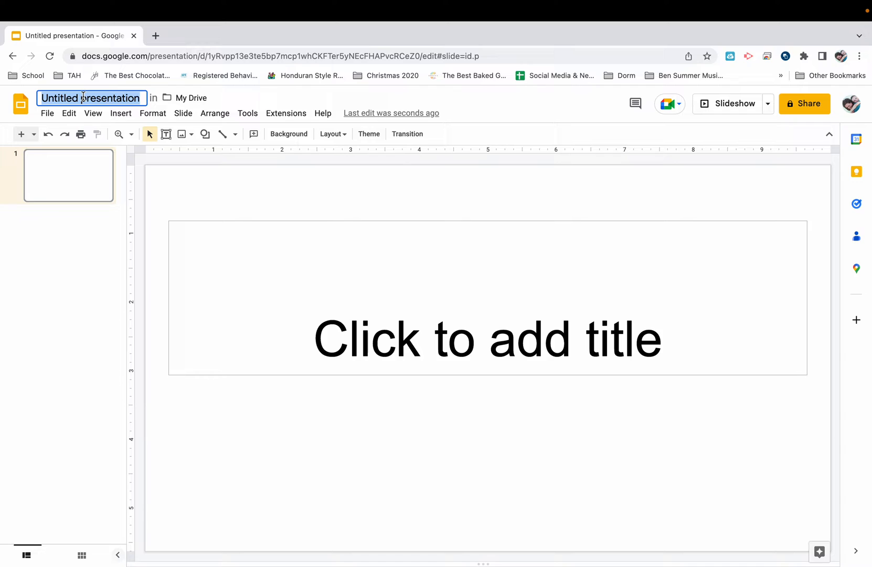
Step: Name the file 'Tree Farm' and title slide 1 'Going to the tree farm'
text(Tree Farm)
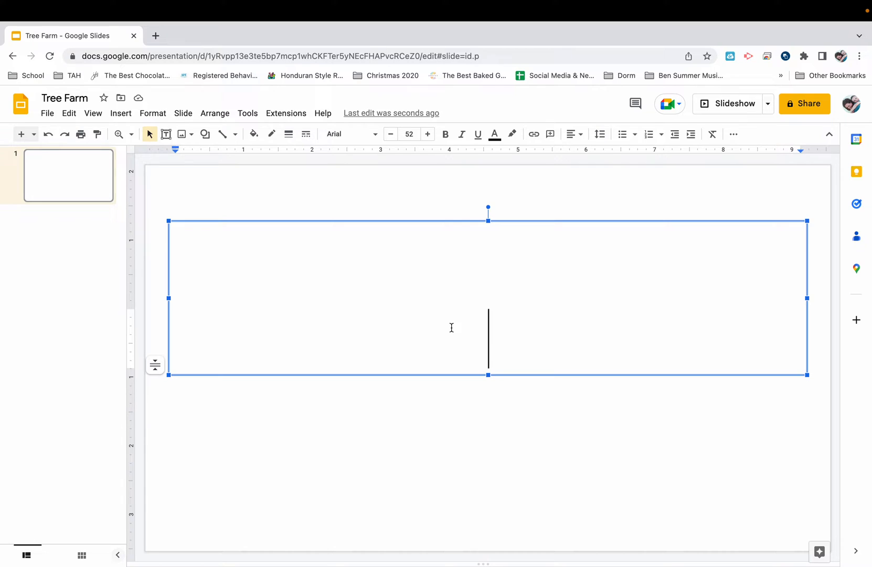
text(Going to the)
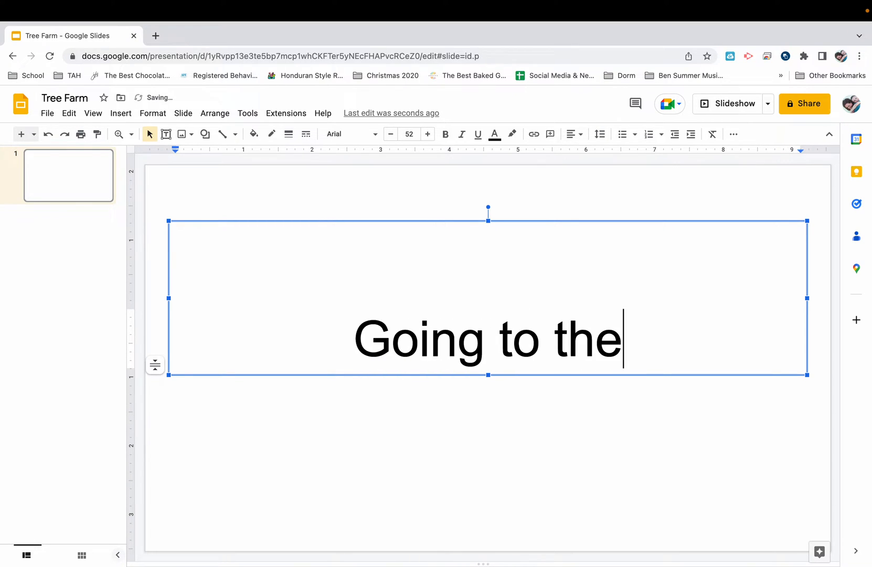
text(tr)
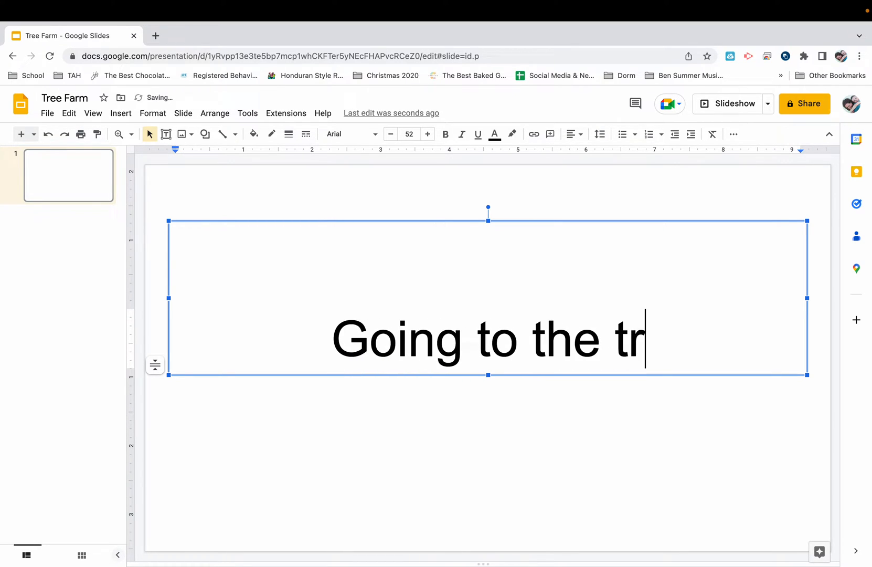
text(ee farm)
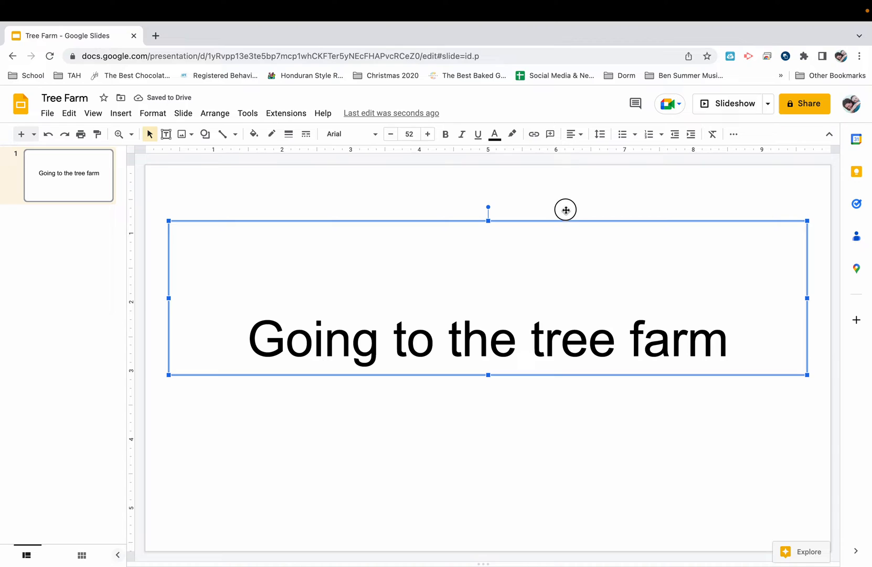
click(356, 333)
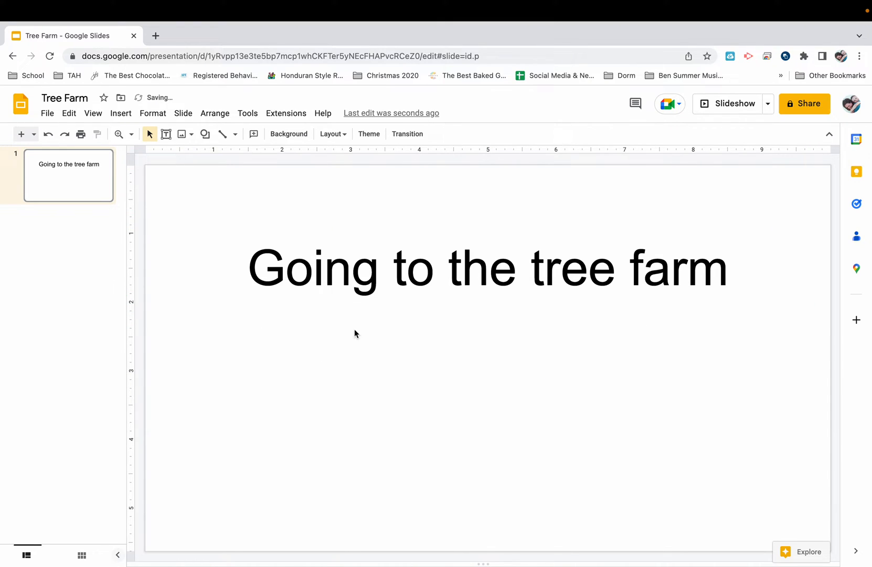
mouse_move(181, 134)
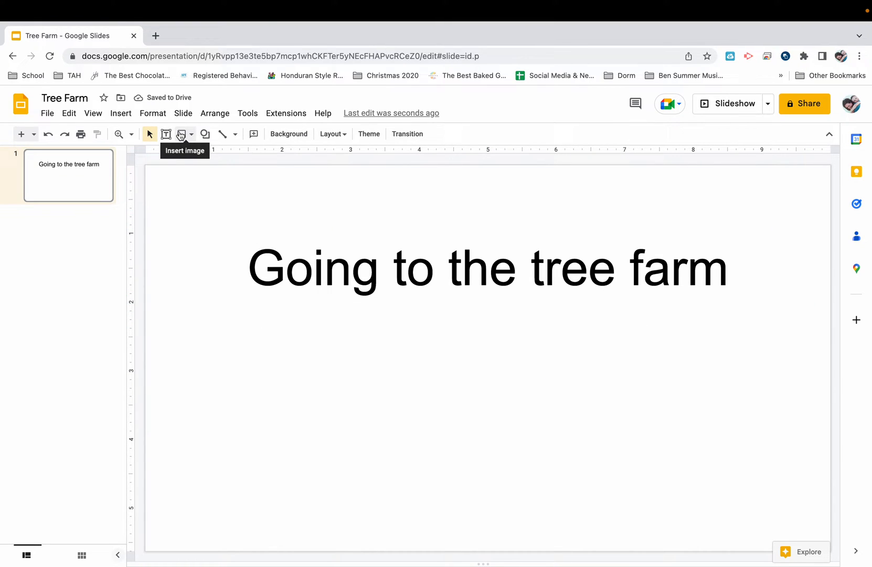
Step: Insert a web-search photo of fir trees onto slide 1 below the title
click(119, 113)
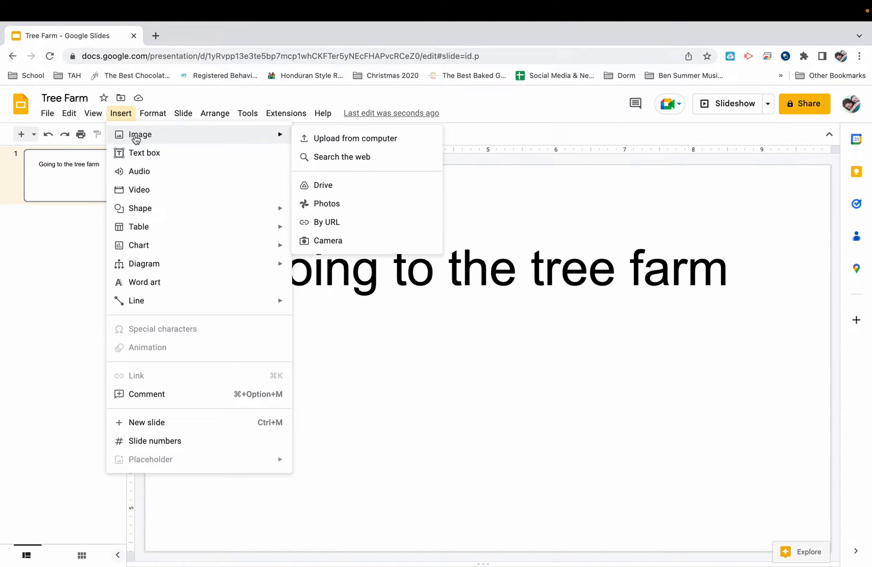
mouse_move(243, 147)
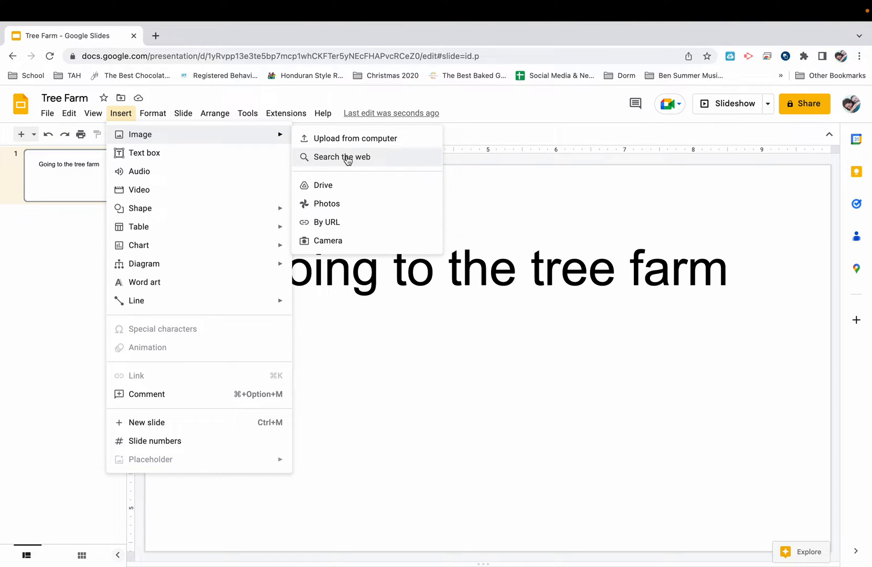
click(343, 156)
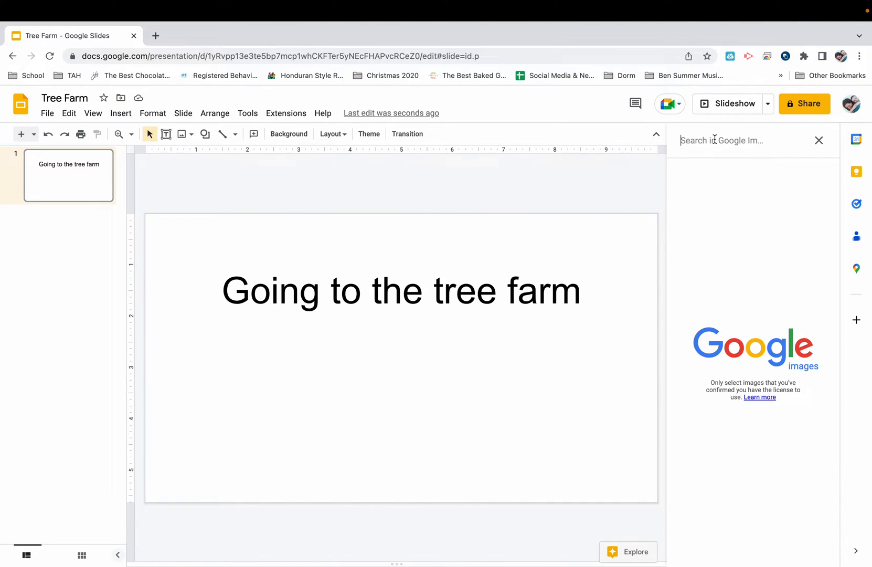
text(fir trees)
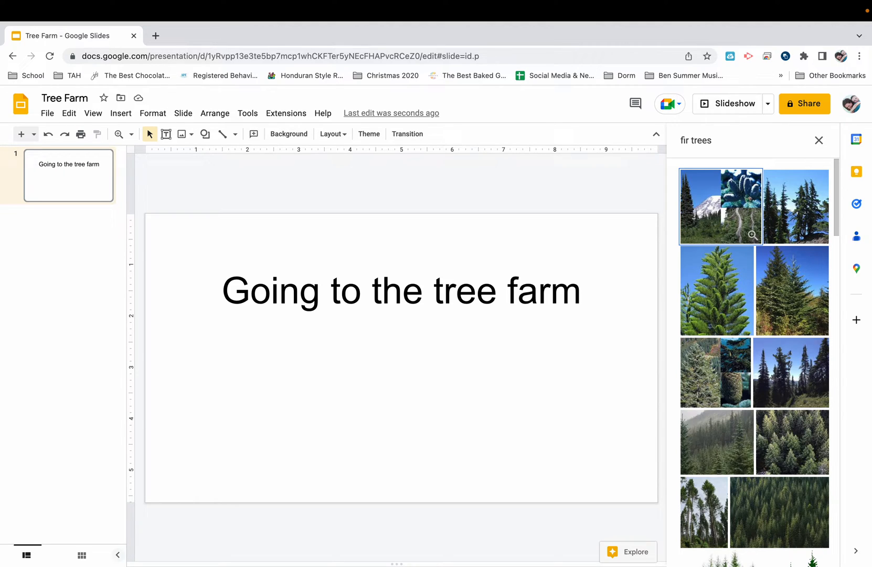
click(790, 289)
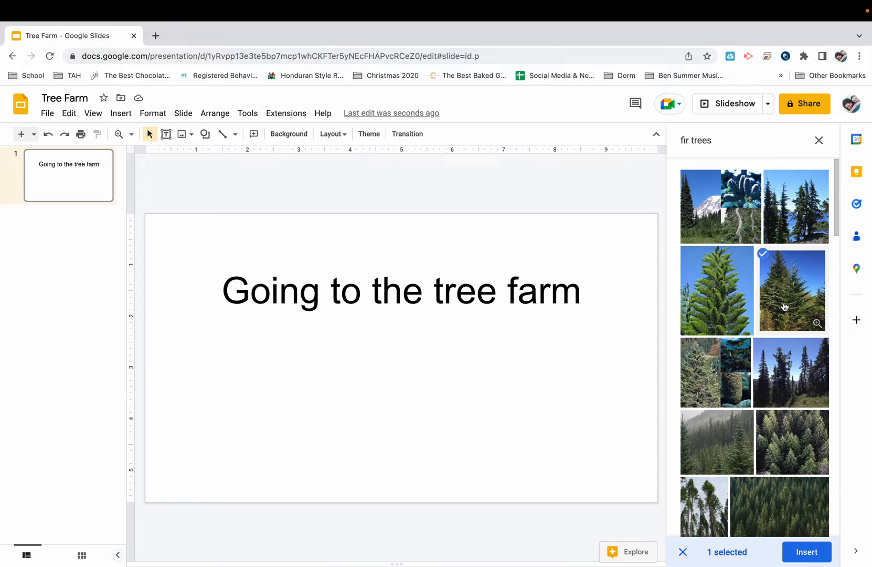
click(804, 552)
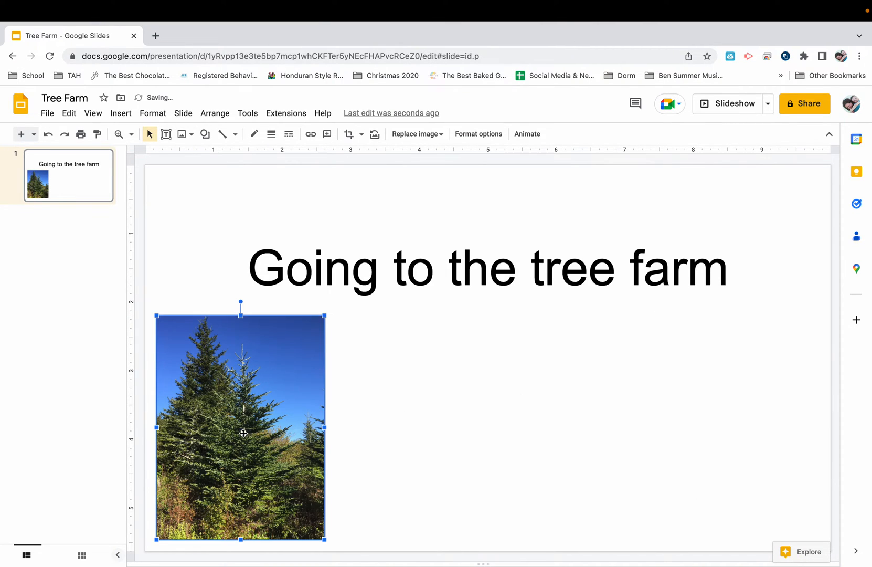
mouse_move(181, 433)
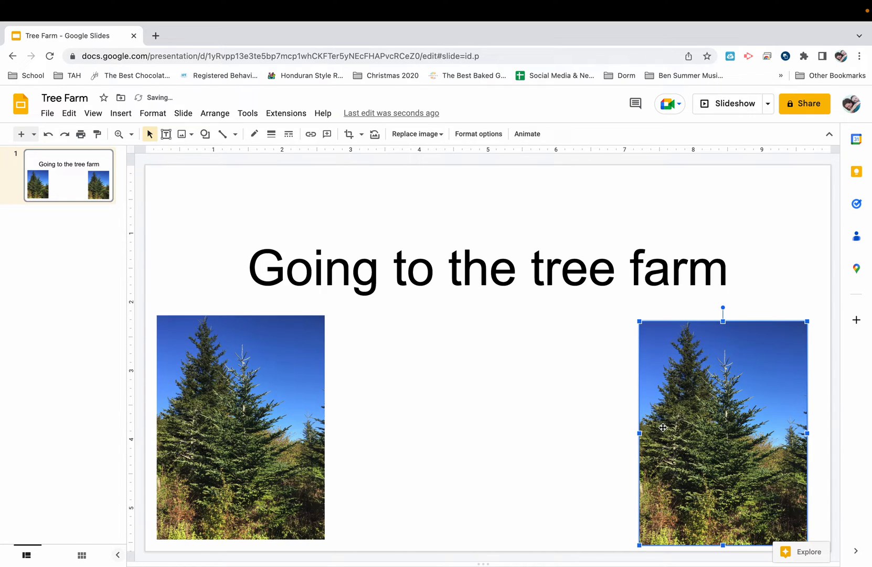
Step: Leave the pasted fir tree copy on the right side and deselect it
click(488, 417)
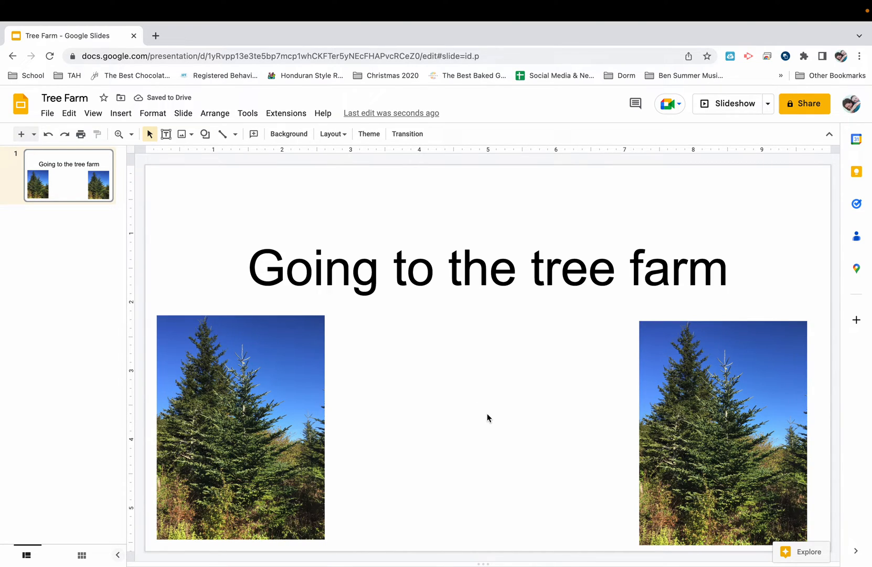
mouse_move(106, 232)
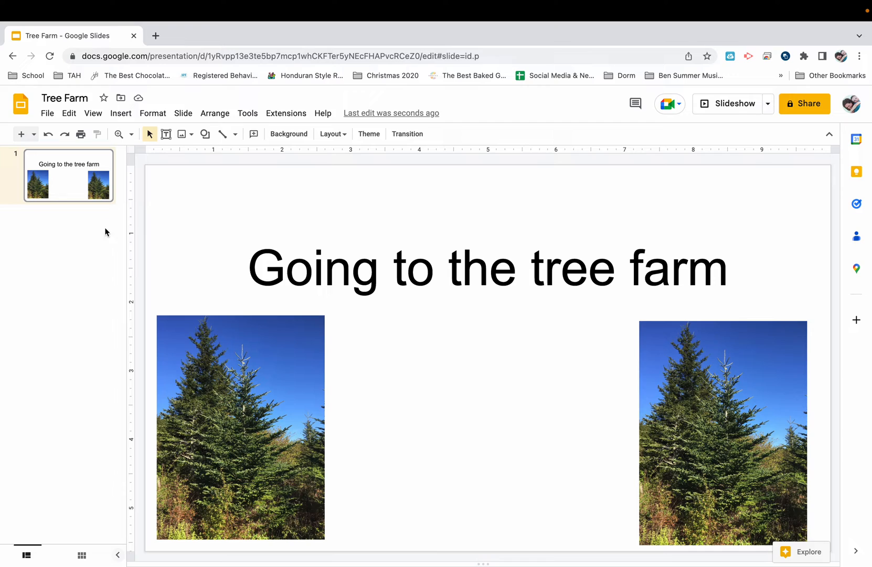
Step: Add slide 2 titled 'On Wednesday we will go to the tree farm.'
click(120, 113)
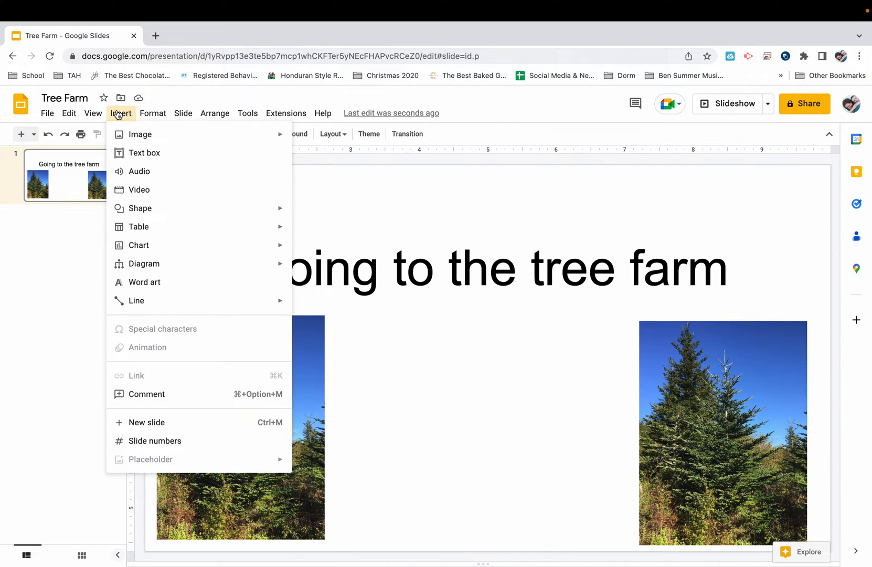
mouse_move(146, 421)
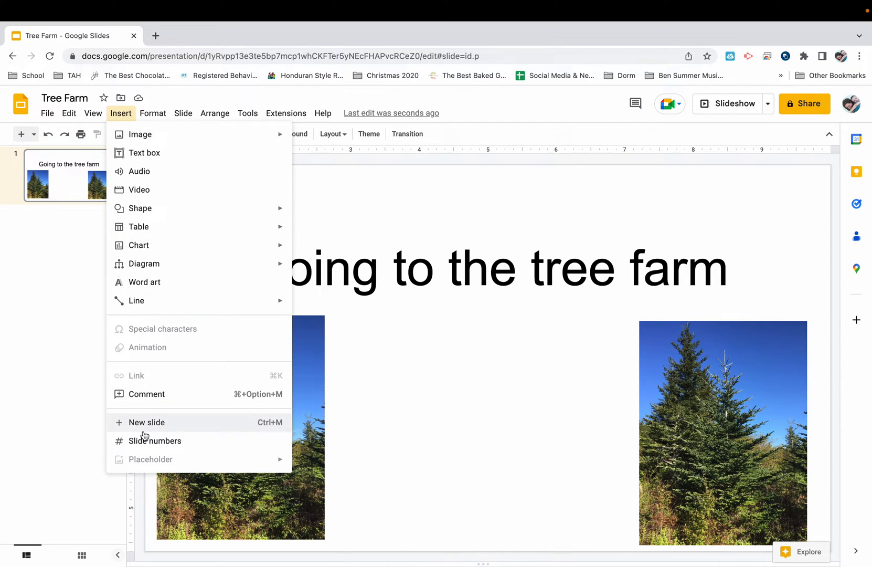
click(146, 422)
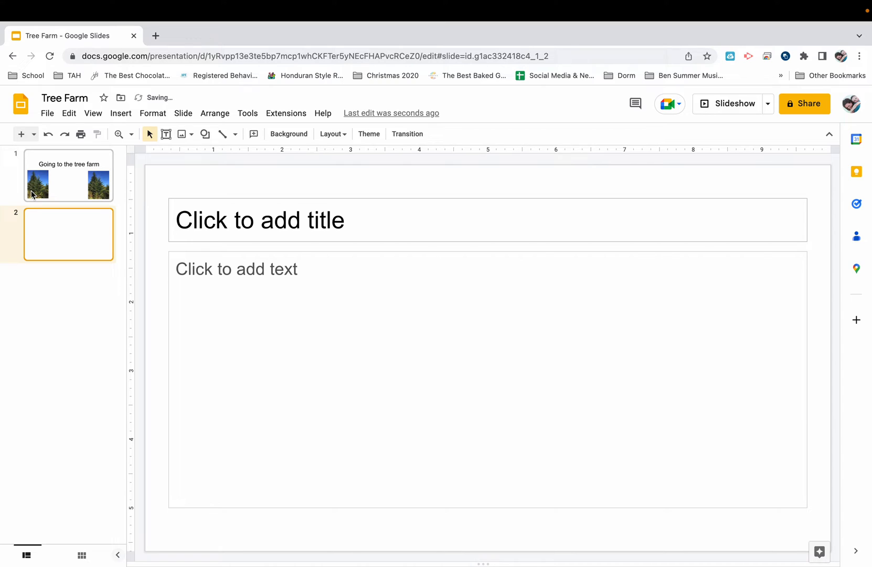
click(259, 219)
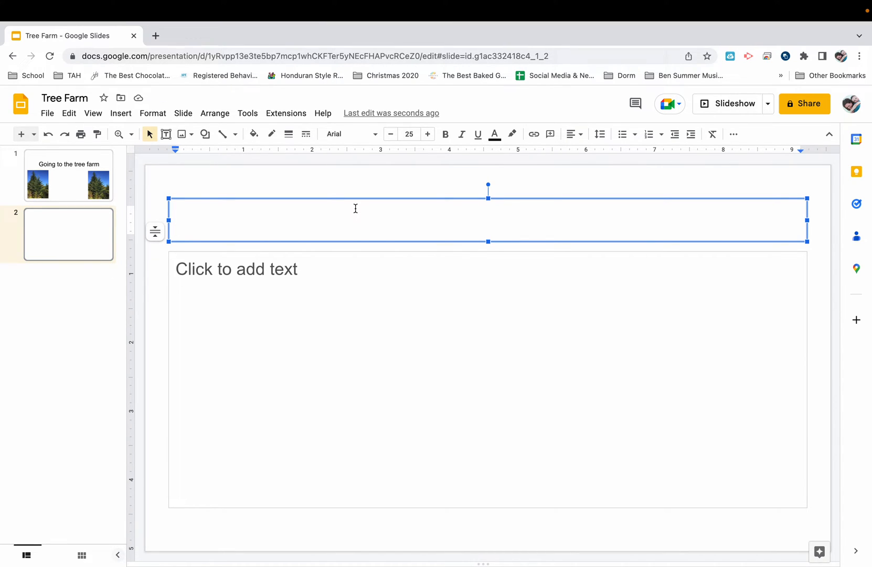
text(On W)
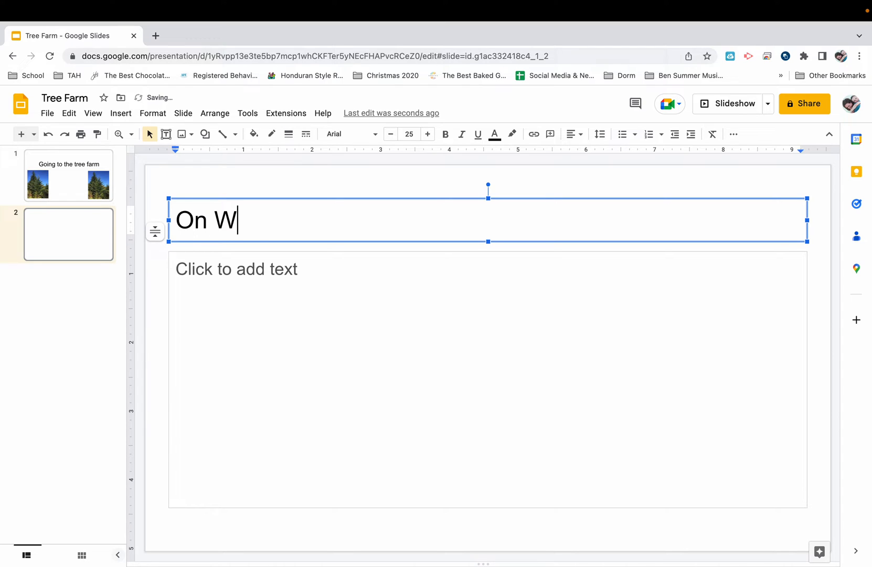
text(ednesday we wi)
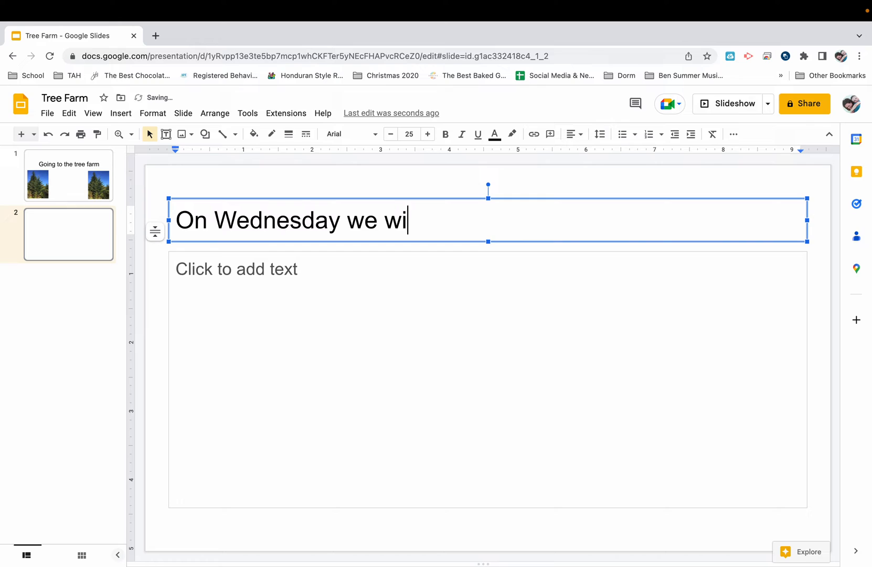
text(ll go to the tr)
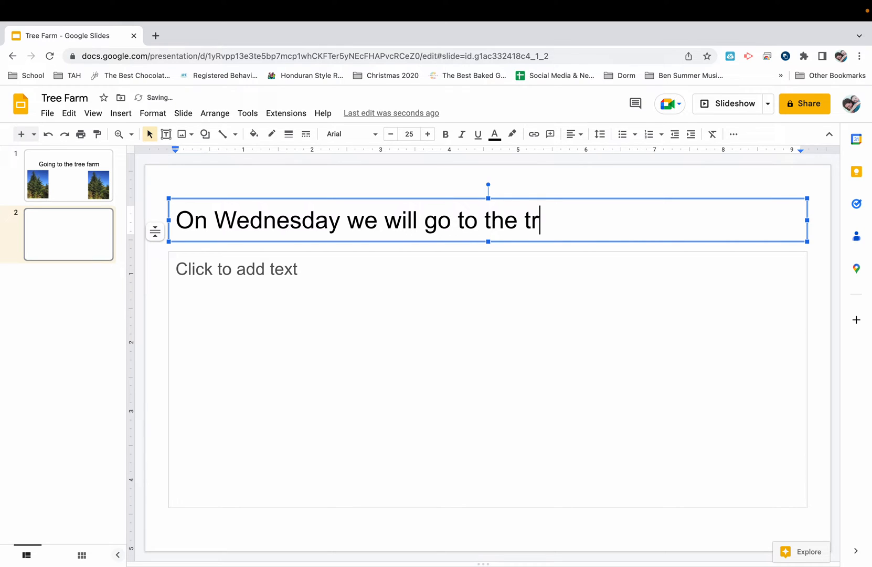
text(ee farm.)
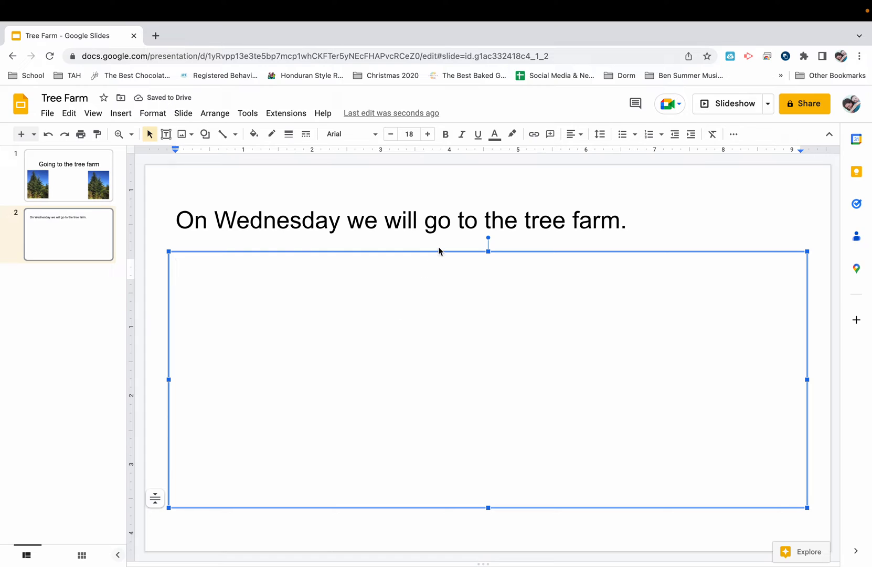
click(278, 272)
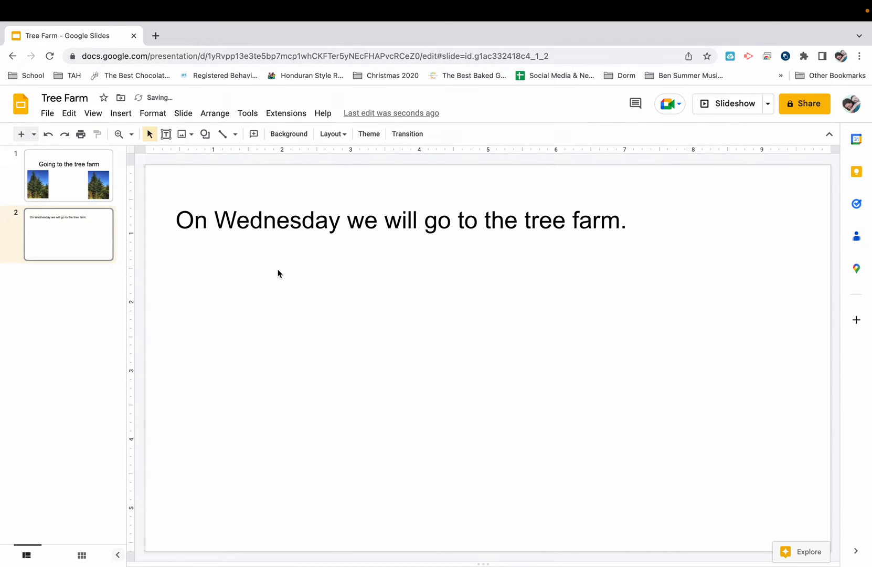
Step: Insert a web-search photo of rows of fir trees at a tree farm onto slide 2
click(120, 113)
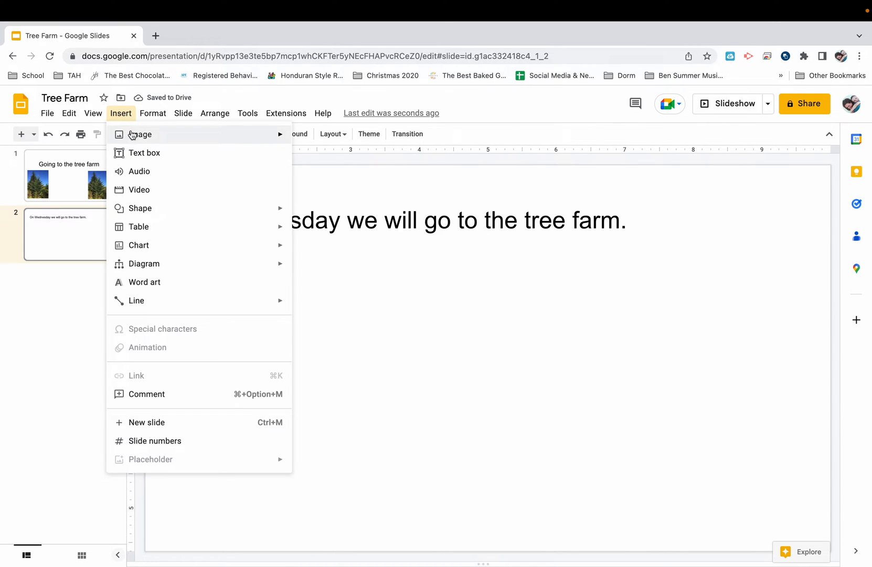
click(139, 134)
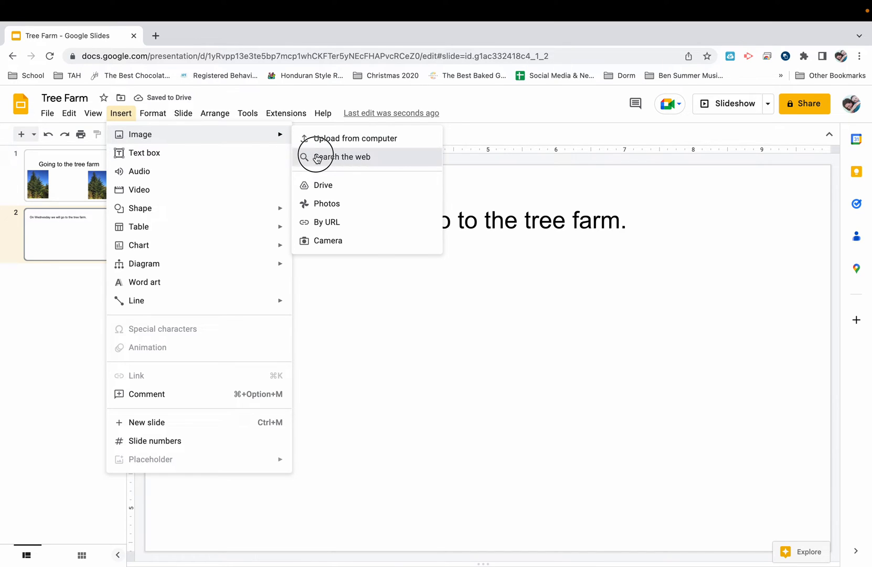
click(344, 156)
text(fir tree)
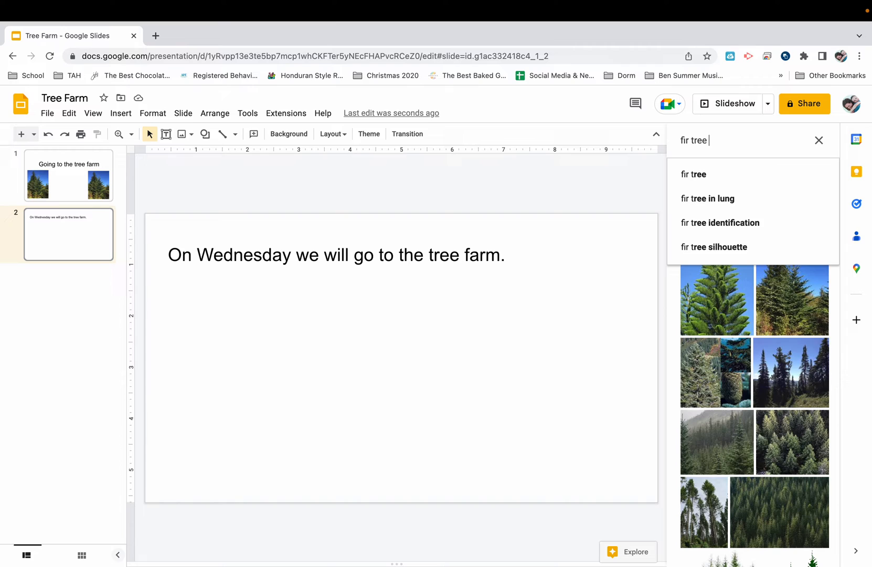
text(farm)
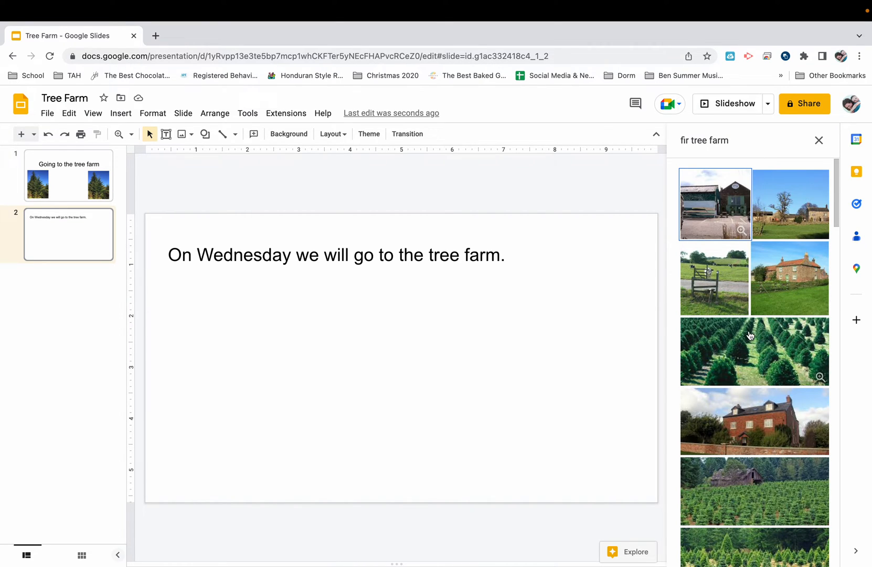
click(753, 350)
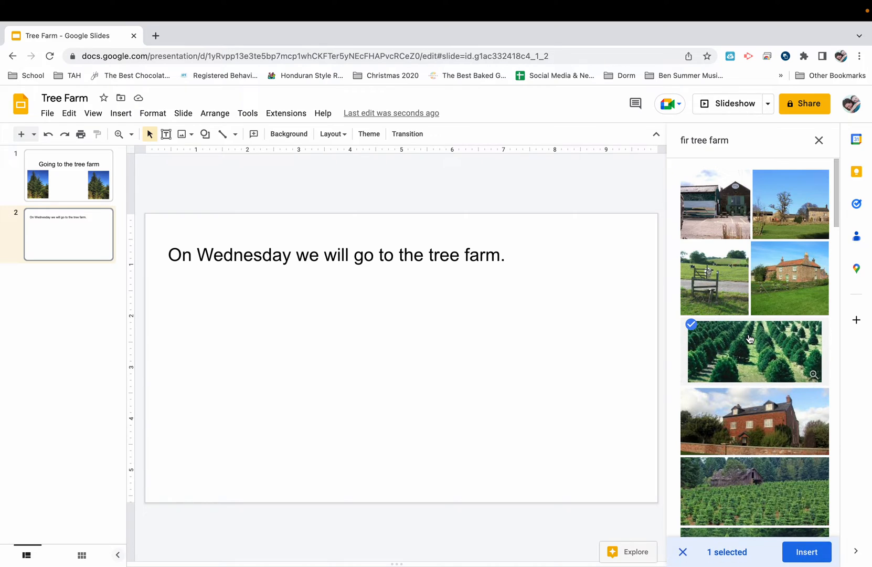
click(805, 551)
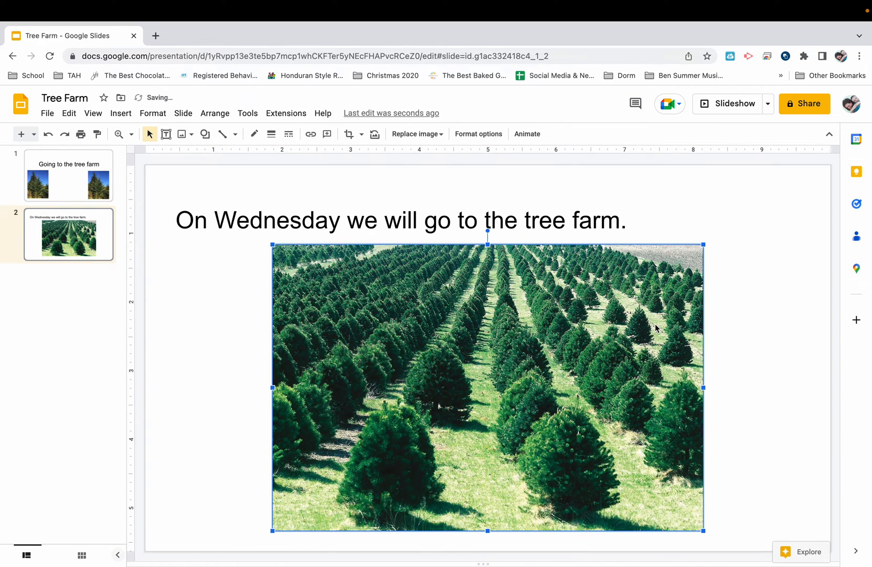
mouse_move(121, 113)
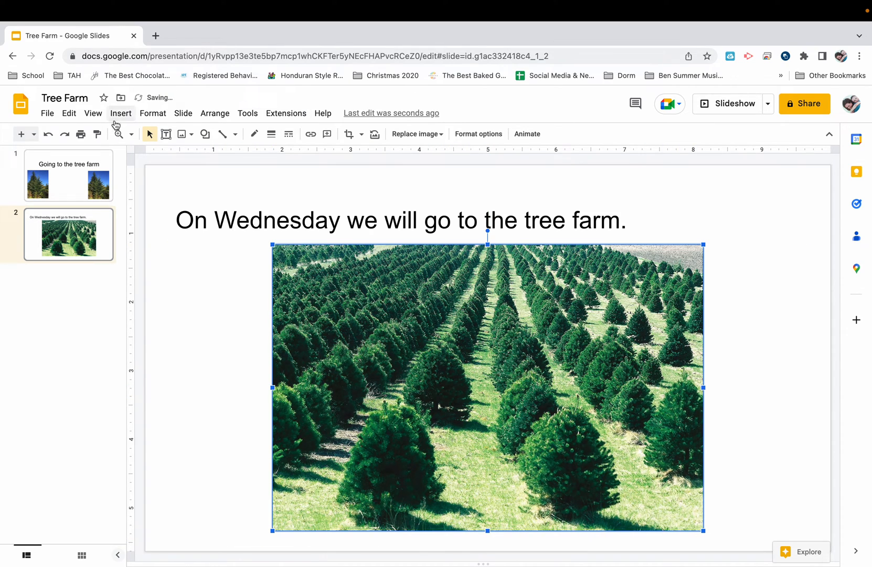
Step: Add slide 3 titled 'To get to the tree farm, we will ride the bus.'
click(119, 114)
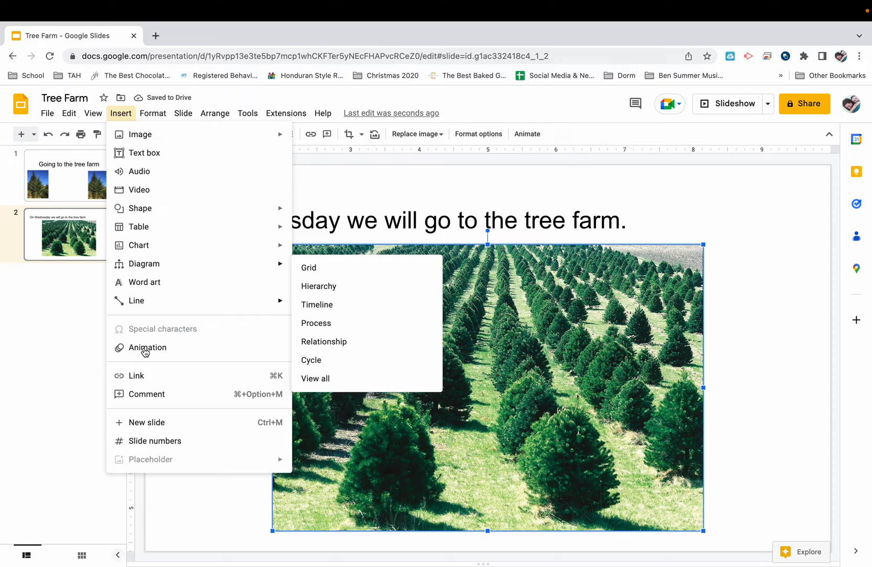
click(147, 422)
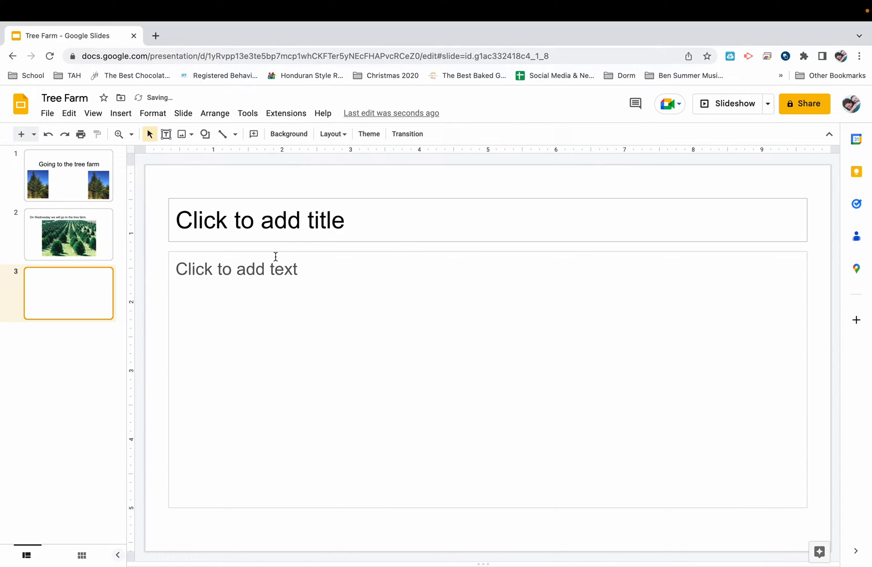
text(To)
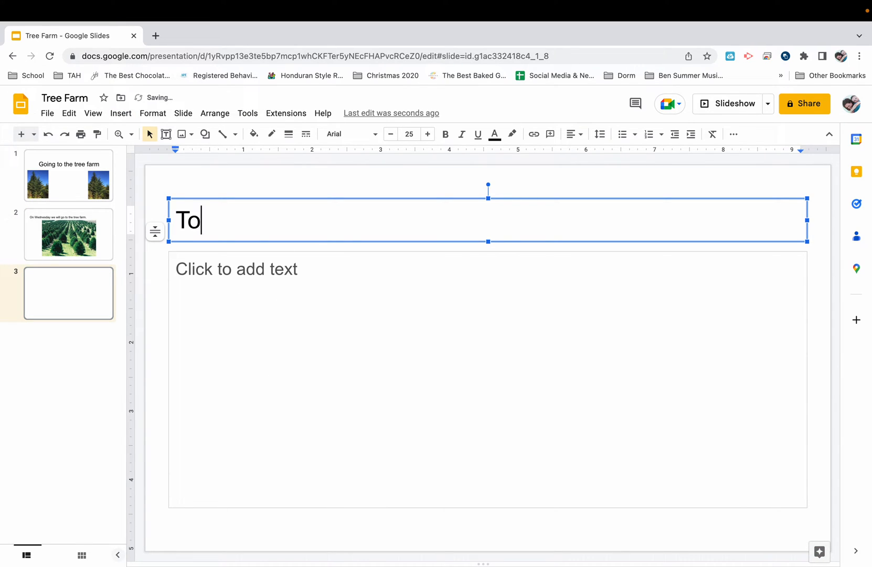
text(get to t)
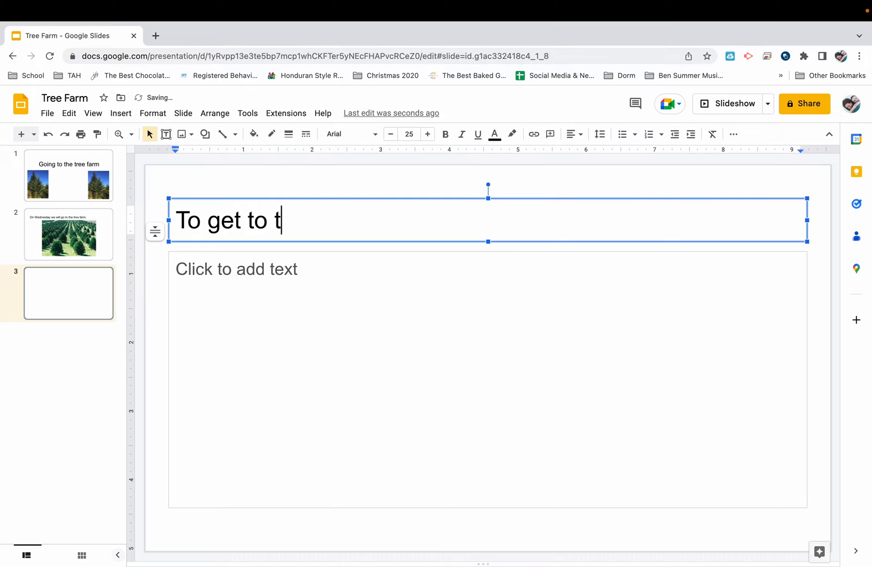
text(he tree farm,)
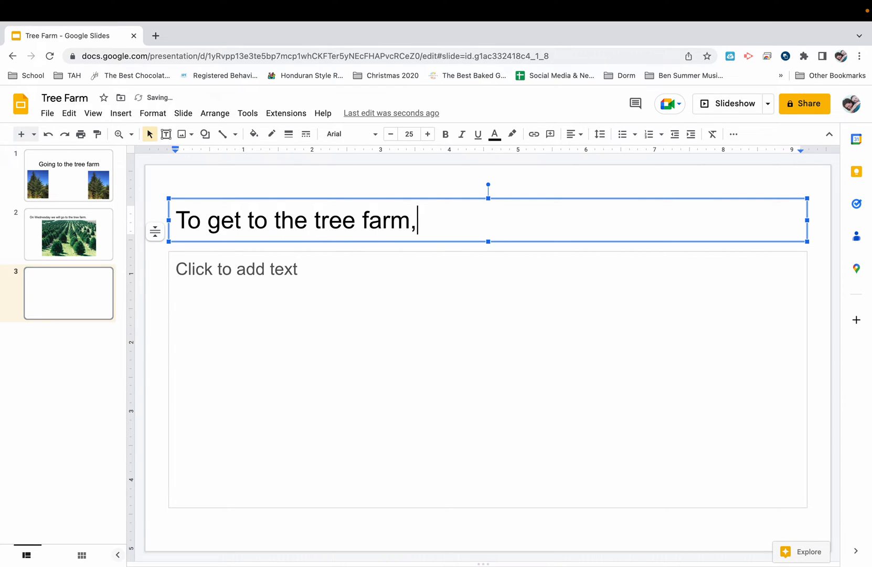
text(we will ride)
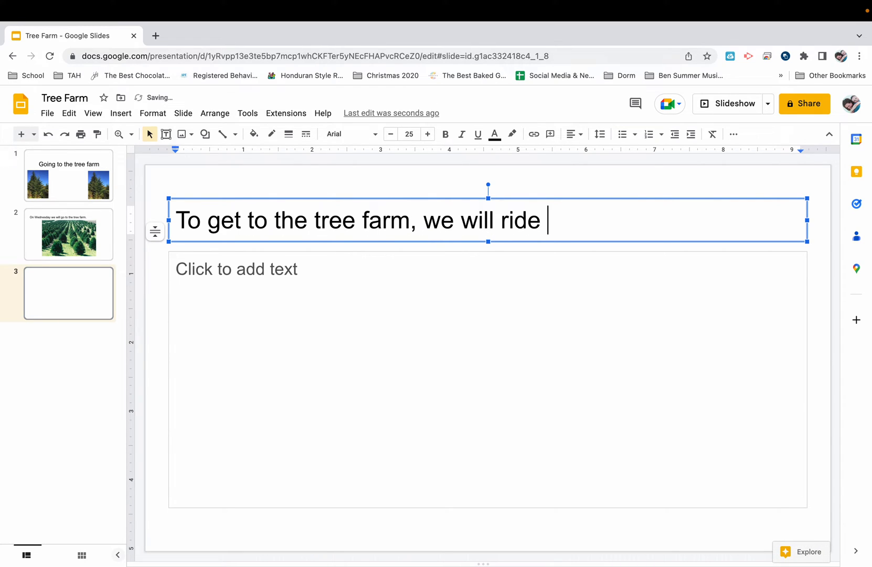
text(the bus.)
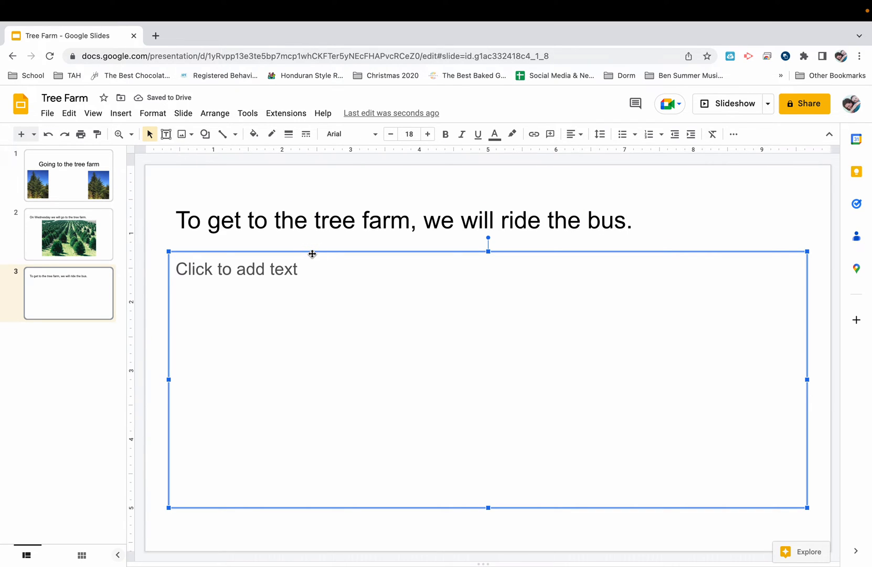
click(120, 113)
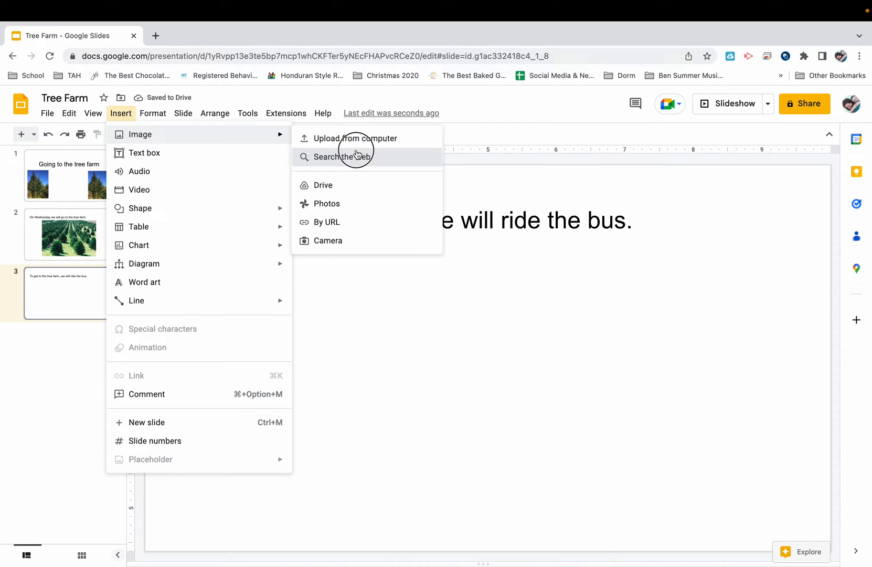
Step: Insert the first web-search photo for 'school bus' onto slide 3
click(344, 156)
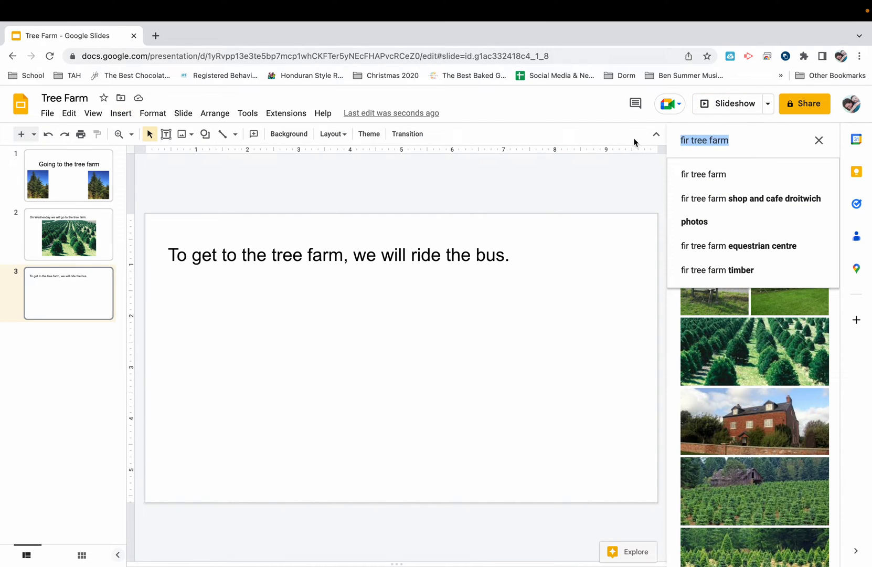
text(school)
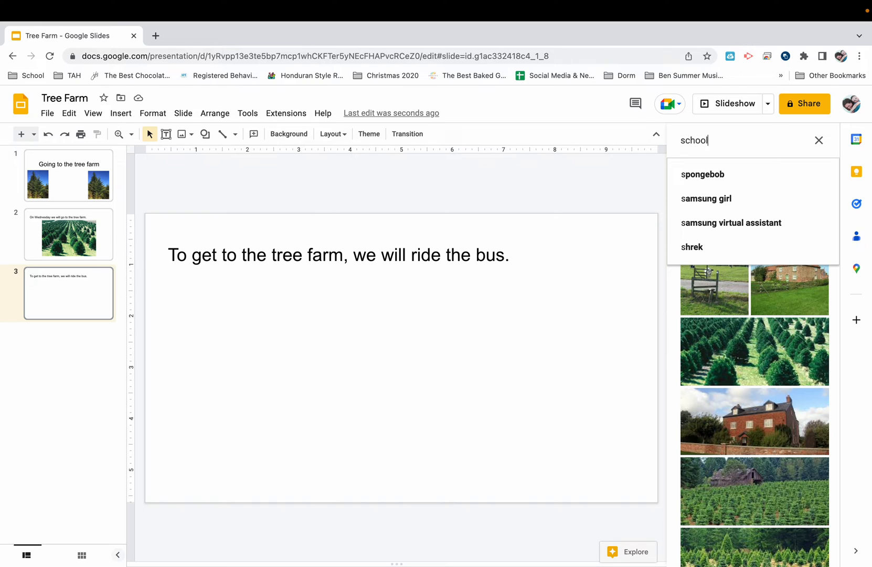
text(bus)
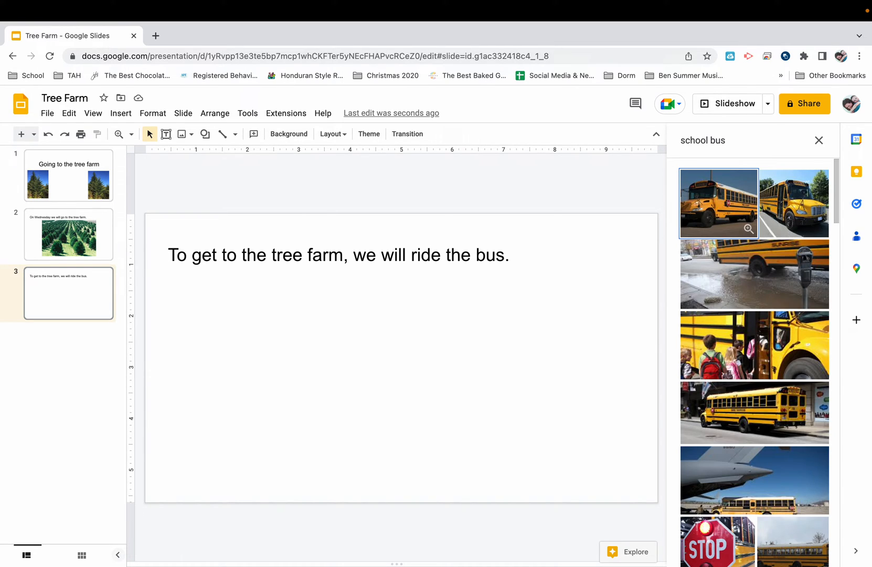
mouse_move(718, 194)
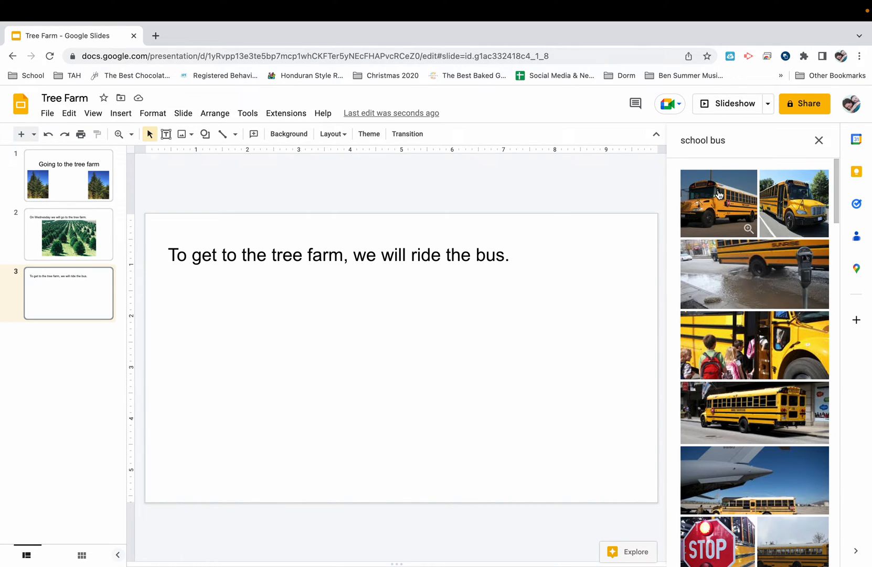
click(717, 202)
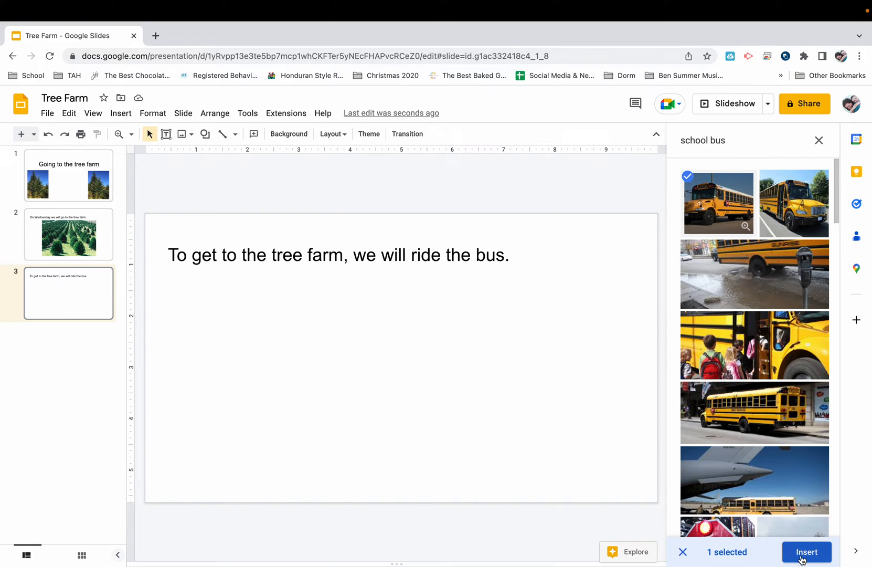
click(805, 552)
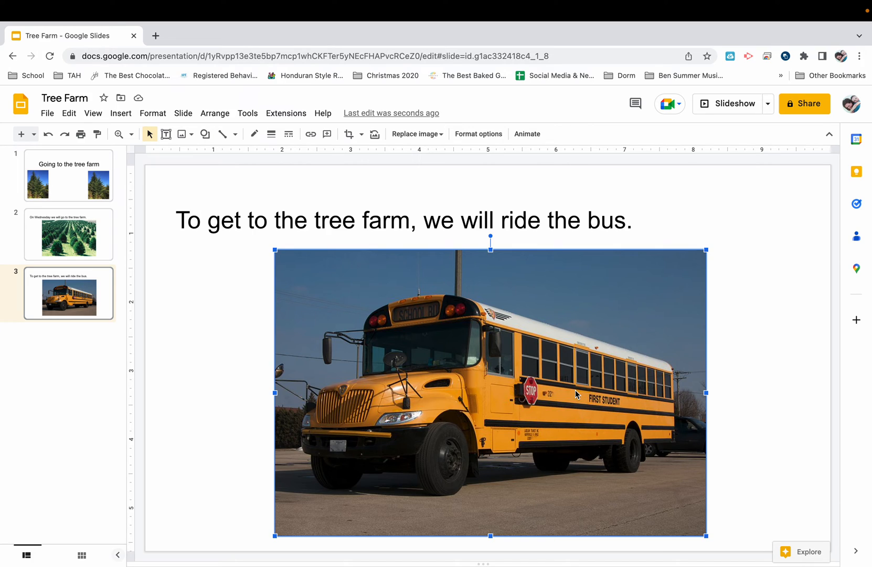
mouse_move(316, 333)
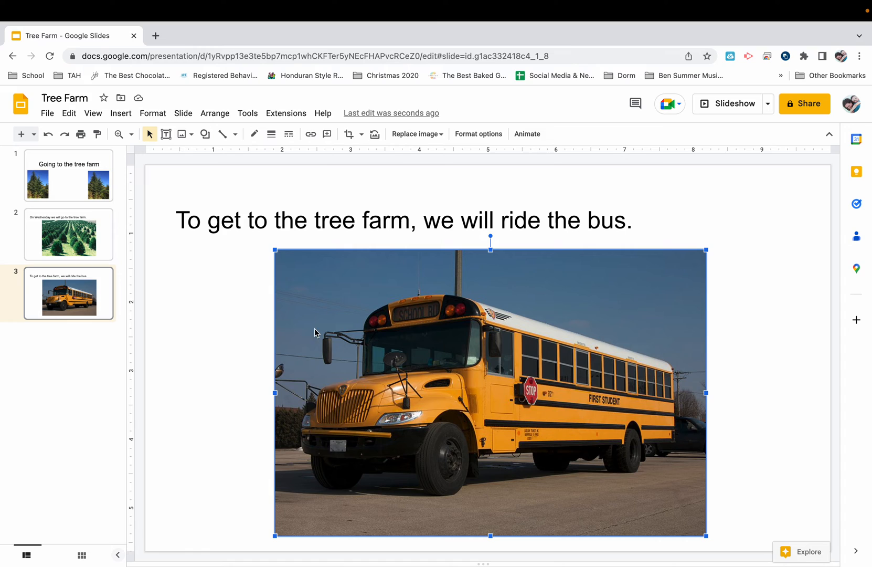
Step: Go to the File menu to reach the print preview of the Tree Farm slides
click(48, 114)
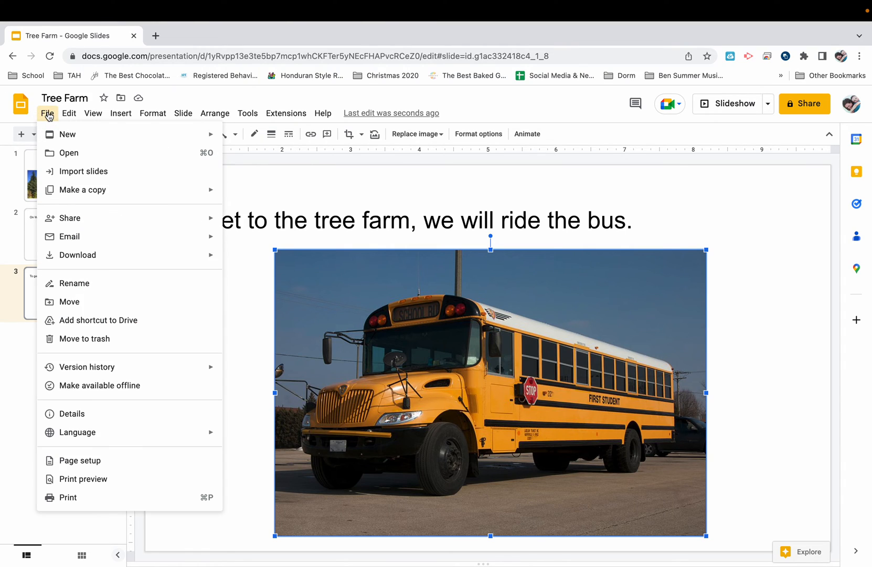
mouse_move(51, 135)
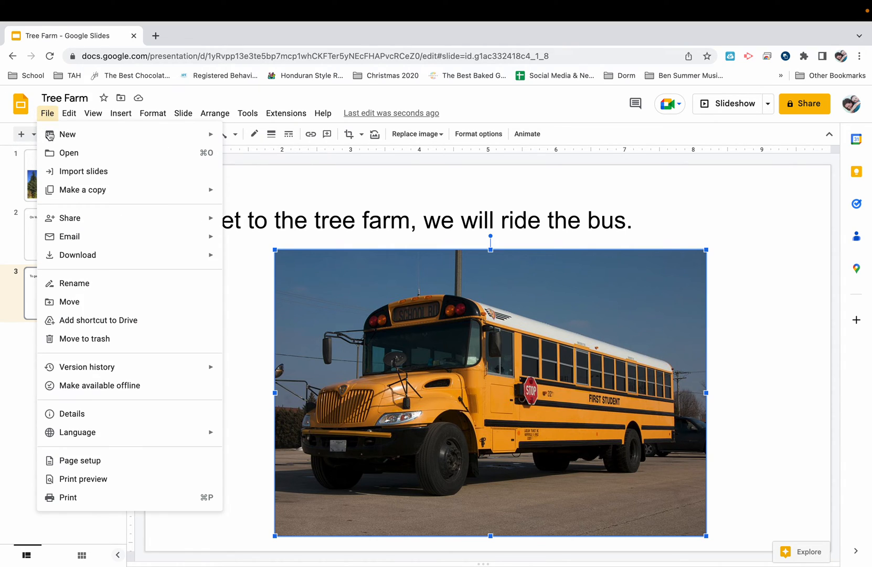
mouse_move(68, 498)
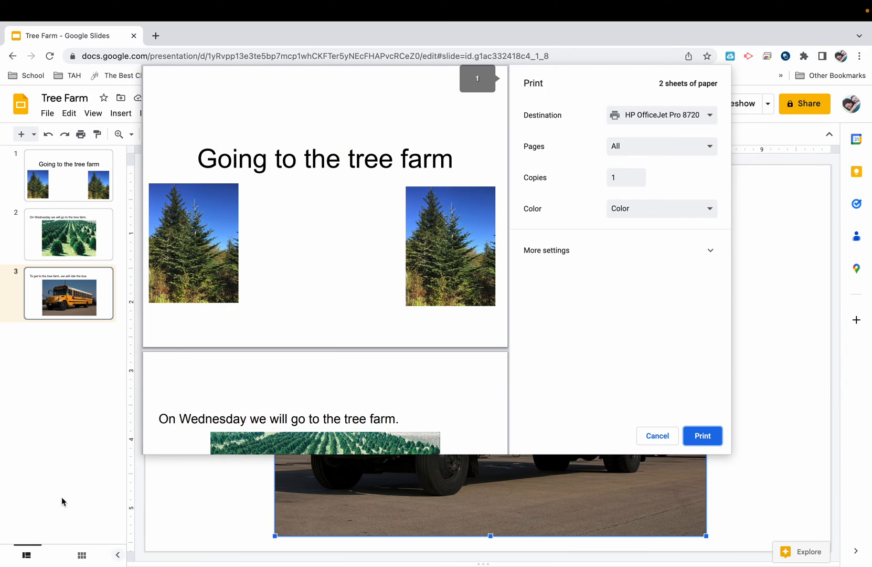
scroll(up, 3)
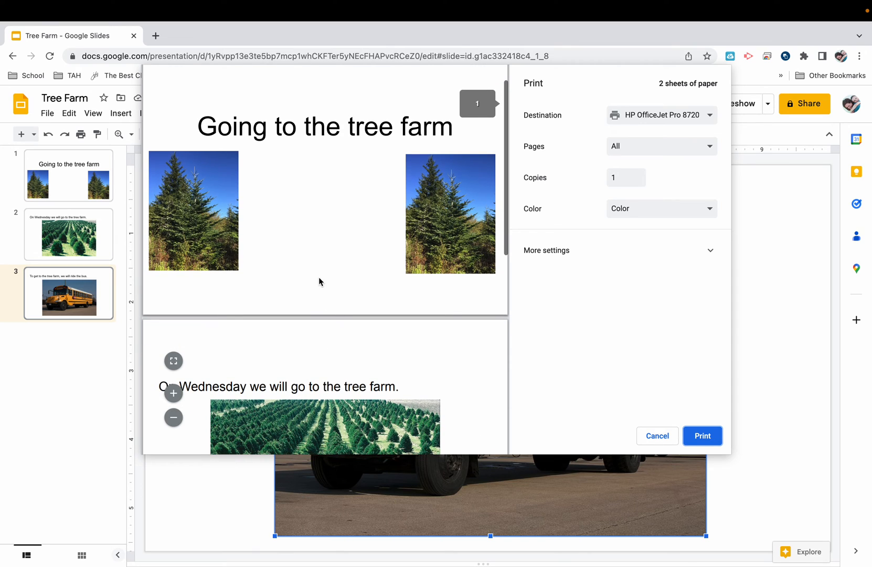
scroll(down, 3)
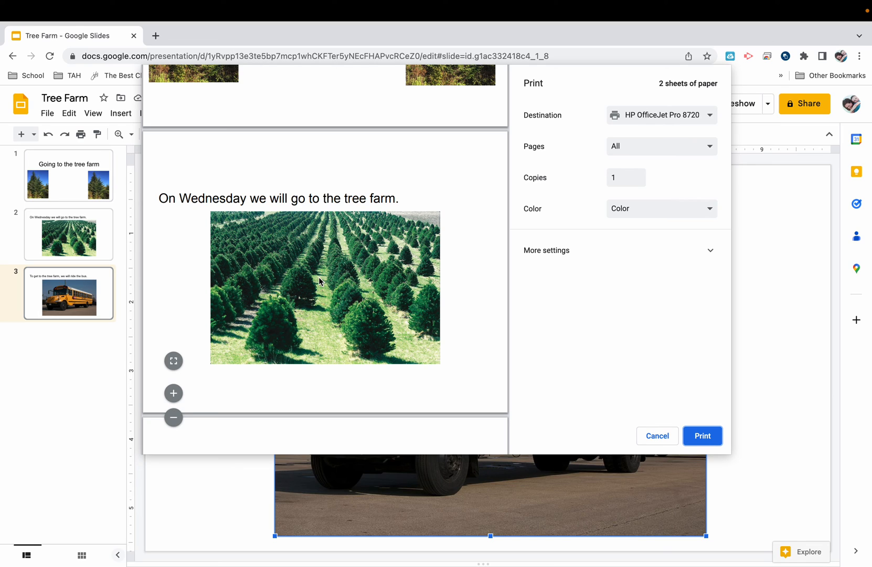
mouse_move(655, 319)
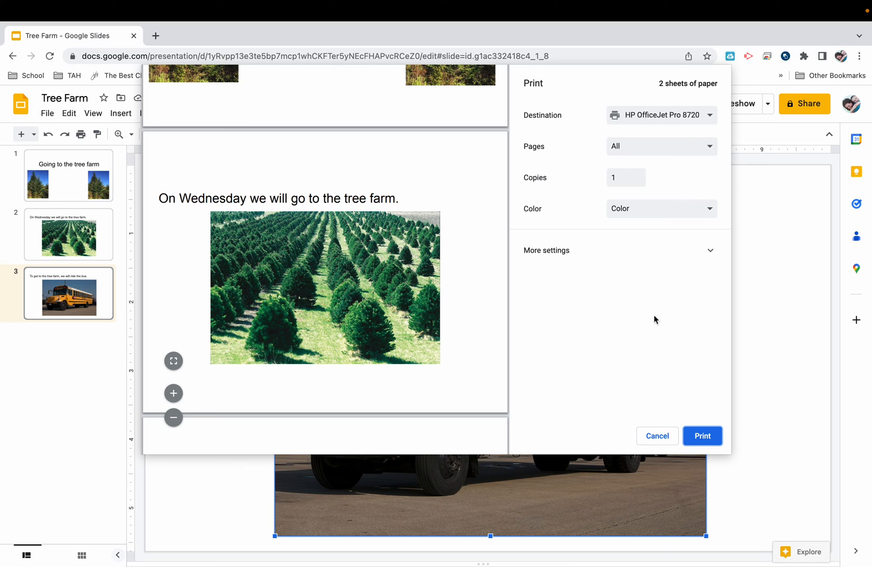
mouse_move(702, 435)
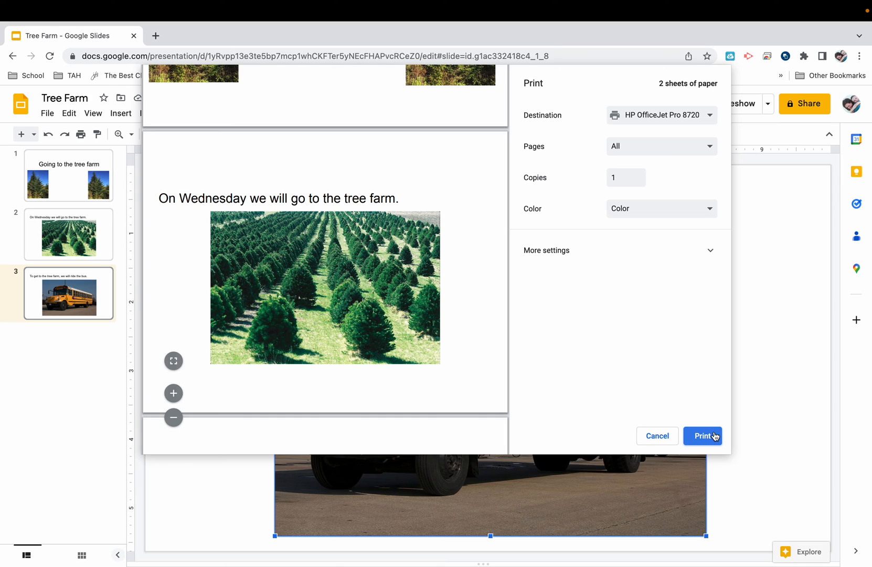